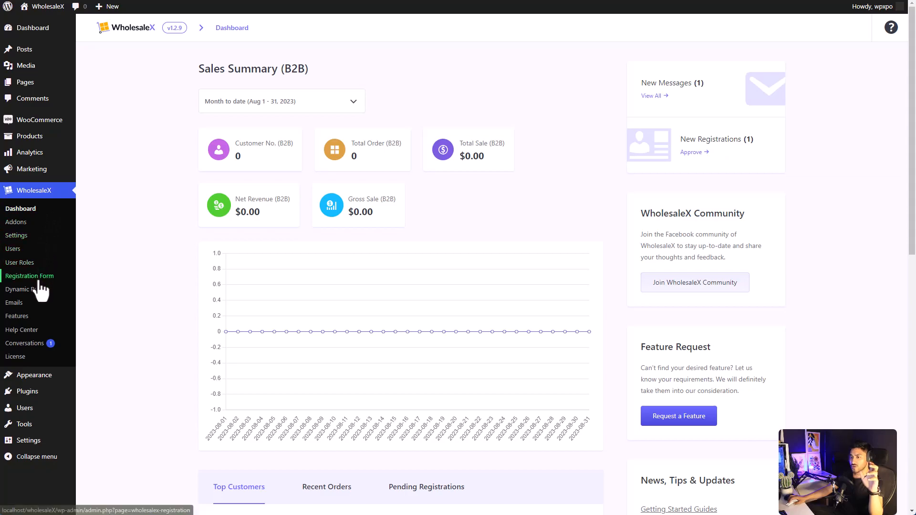
Export all eight dynamic rules from the Dynamic Rules page as a CSV file
click(26, 289)
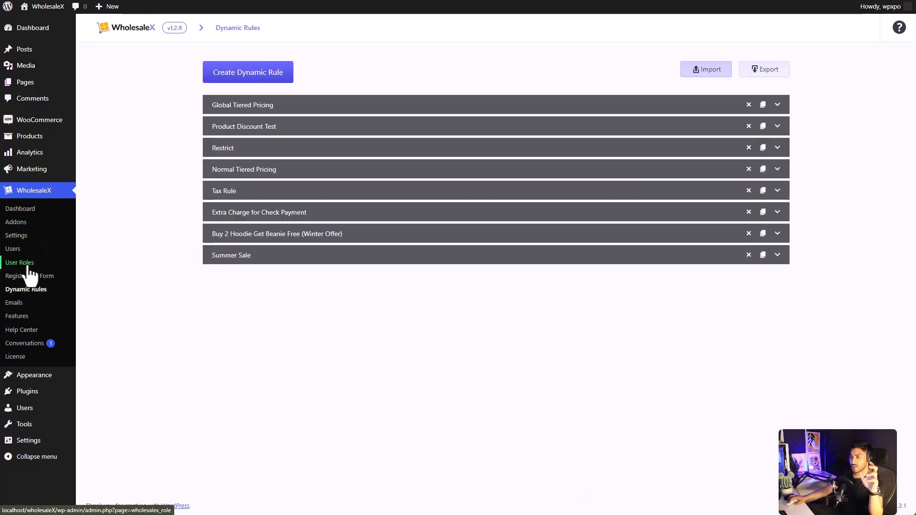
mouse_move(12, 248)
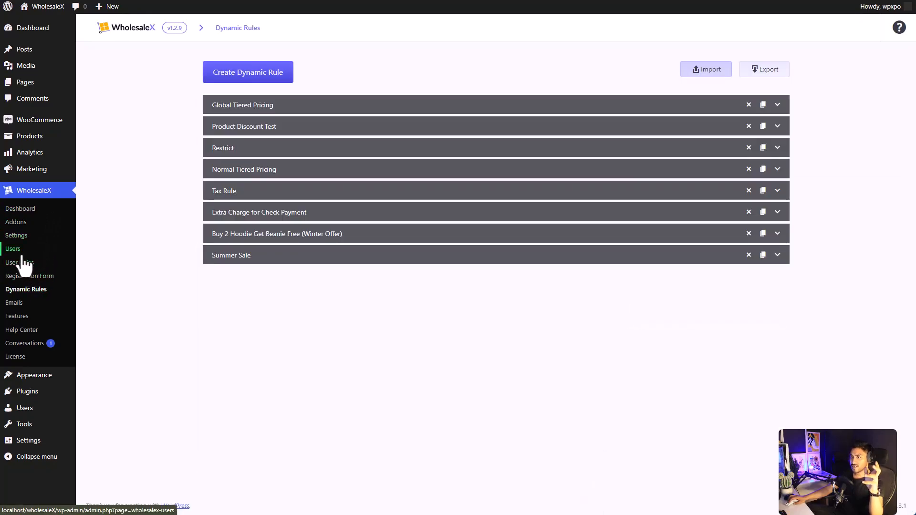
mouse_move(705, 69)
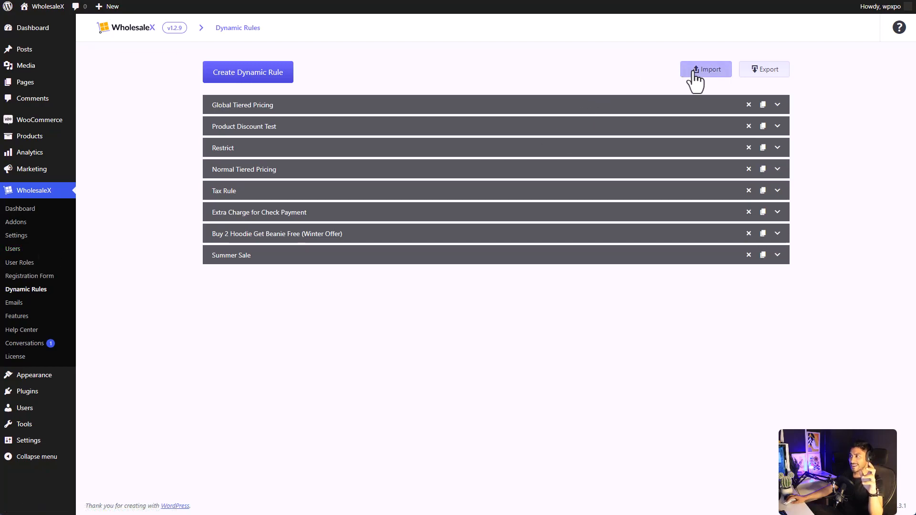
mouse_move(768, 69)
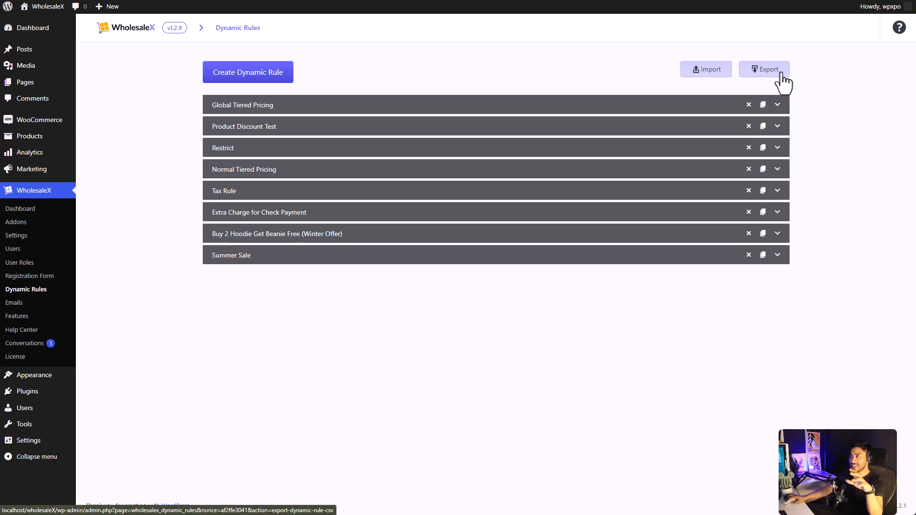
click(764, 68)
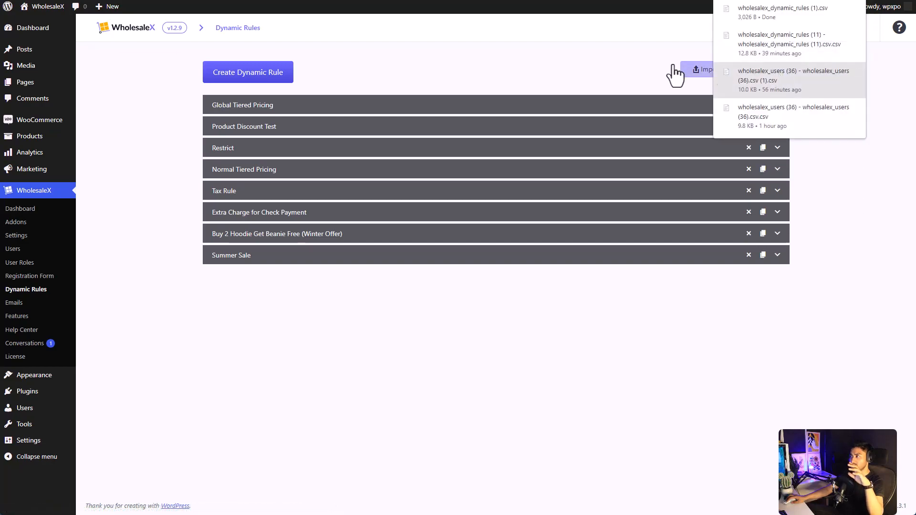
click(764, 68)
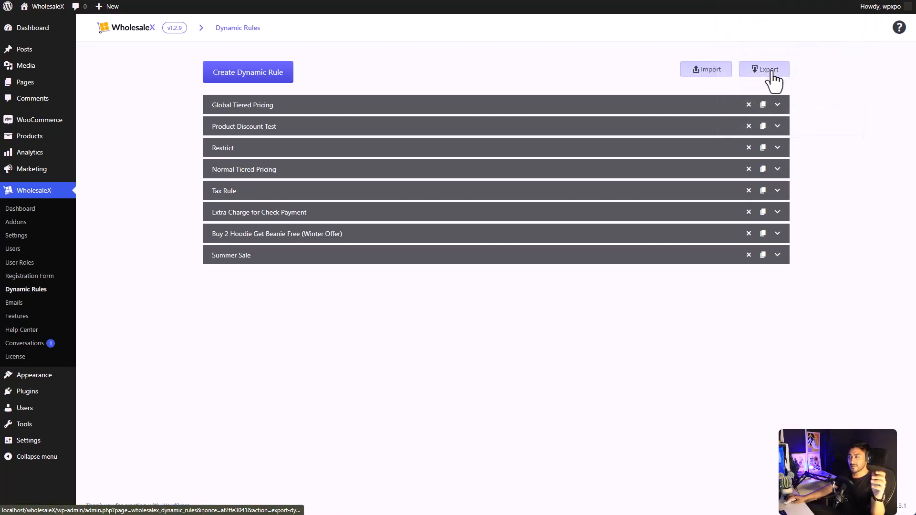
mouse_move(337, 255)
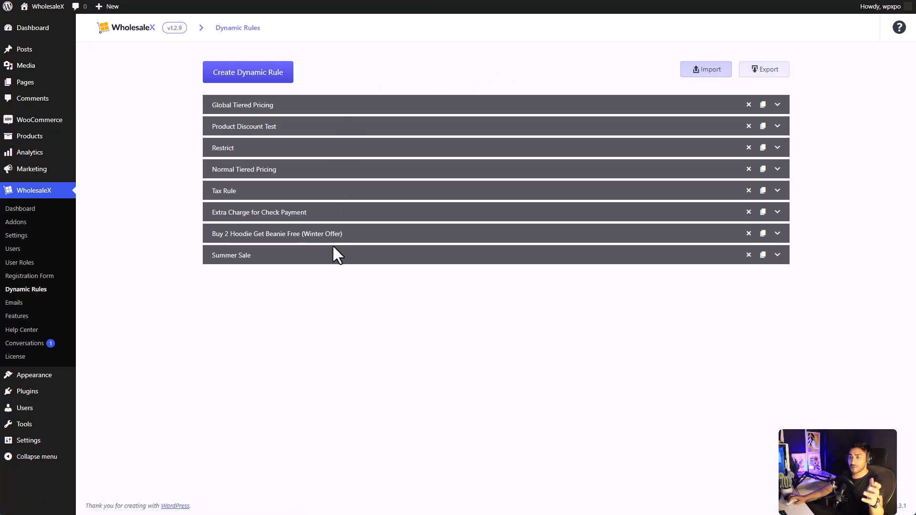
mouse_move(20, 263)
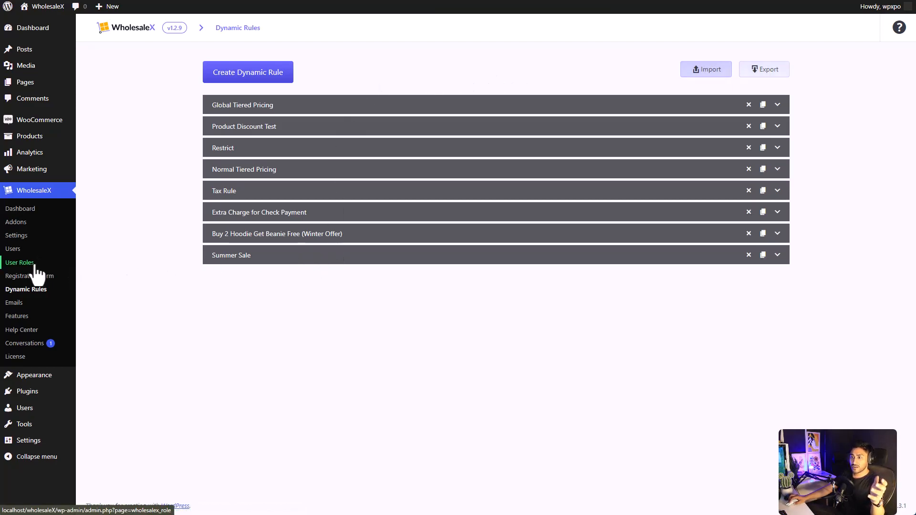
Review User Roles and Users, preview the Export Users fields, and stay on the Users list
click(19, 263)
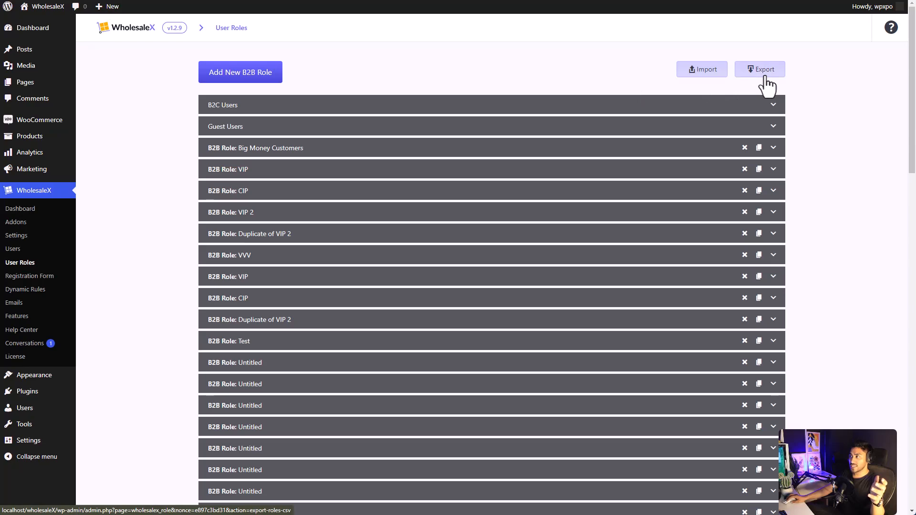
mouse_move(642, 129)
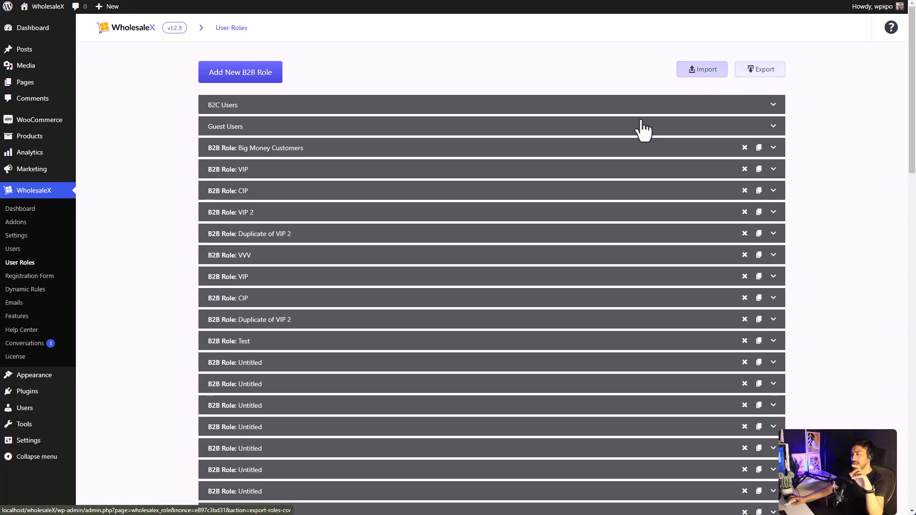
click(13, 248)
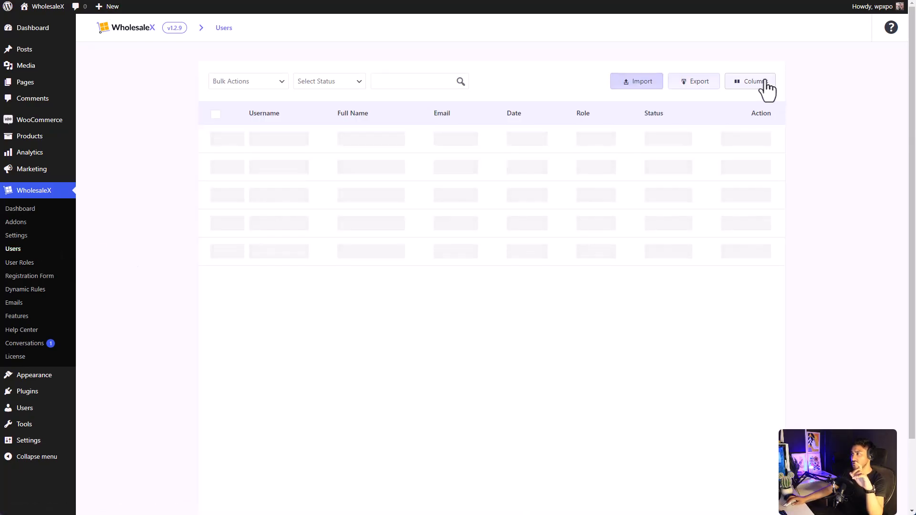
click(694, 82)
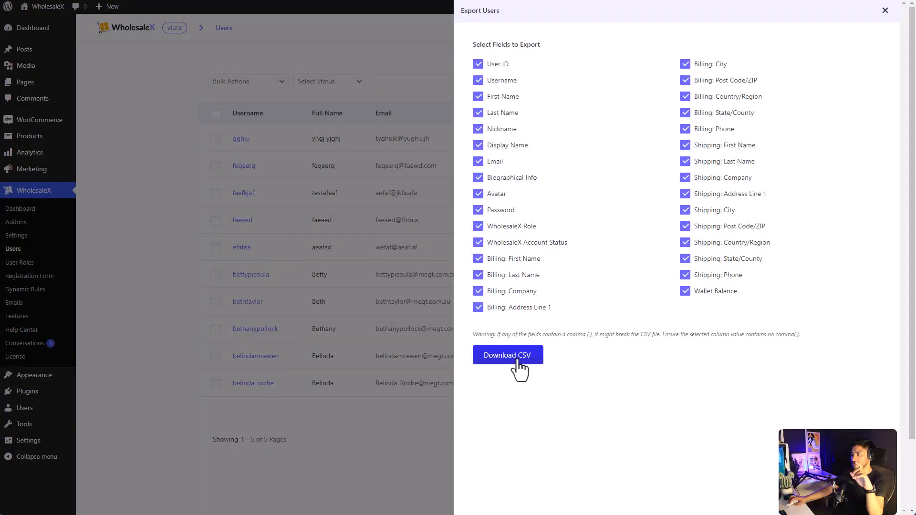
mouse_move(663, 270)
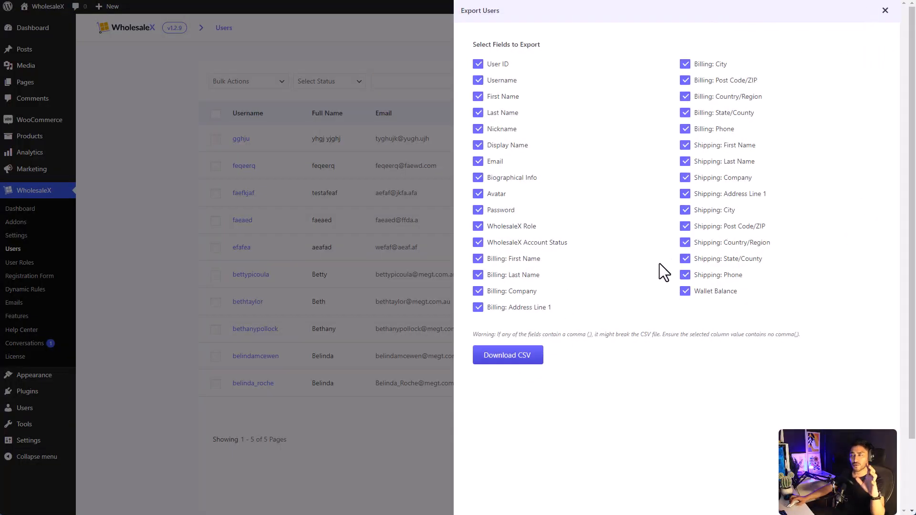
click(885, 10)
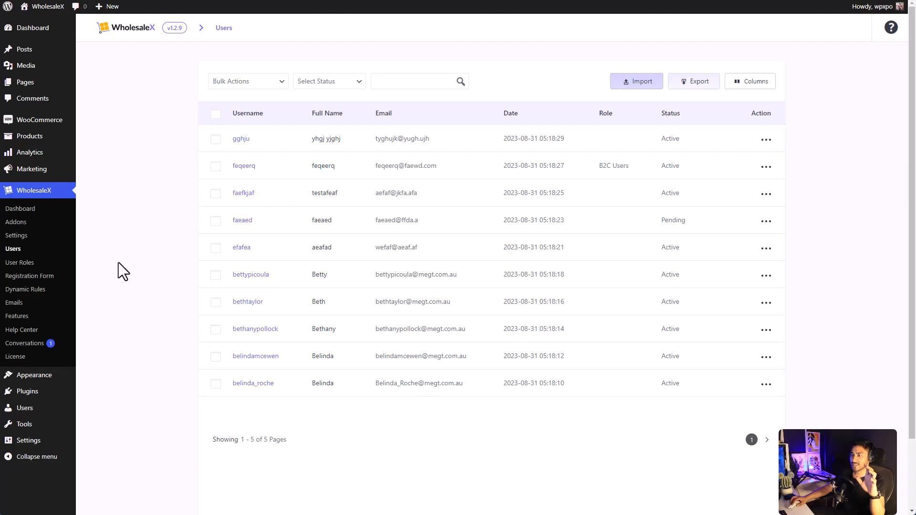
Import the edited rules CSV with default column mappings, then view the log of 8 skipped rules
click(25, 289)
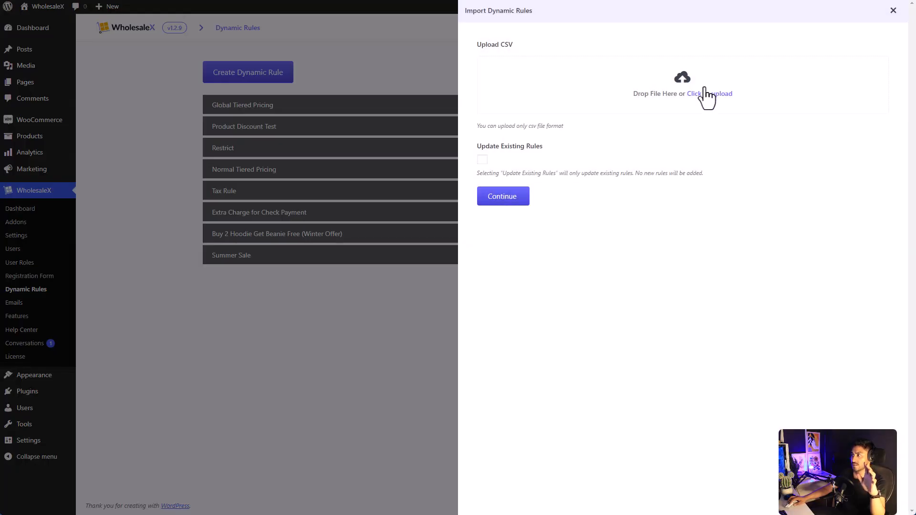
click(709, 93)
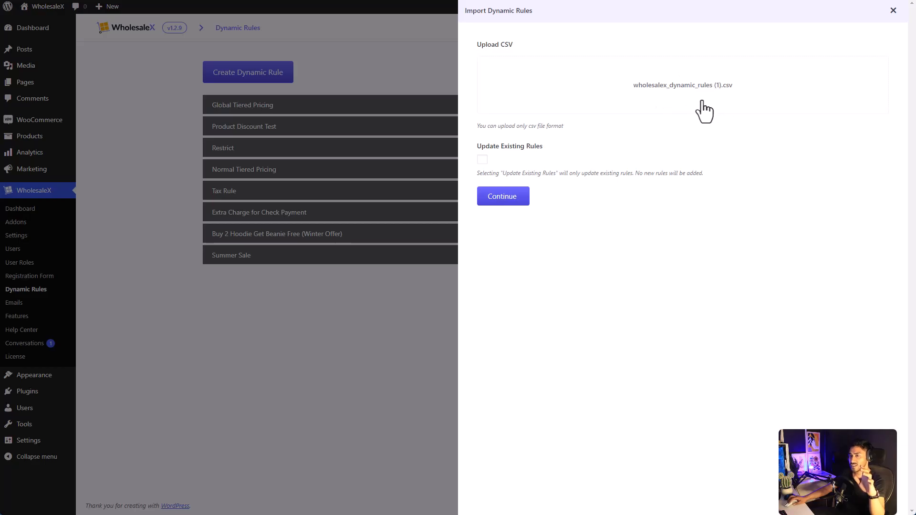
mouse_move(503, 197)
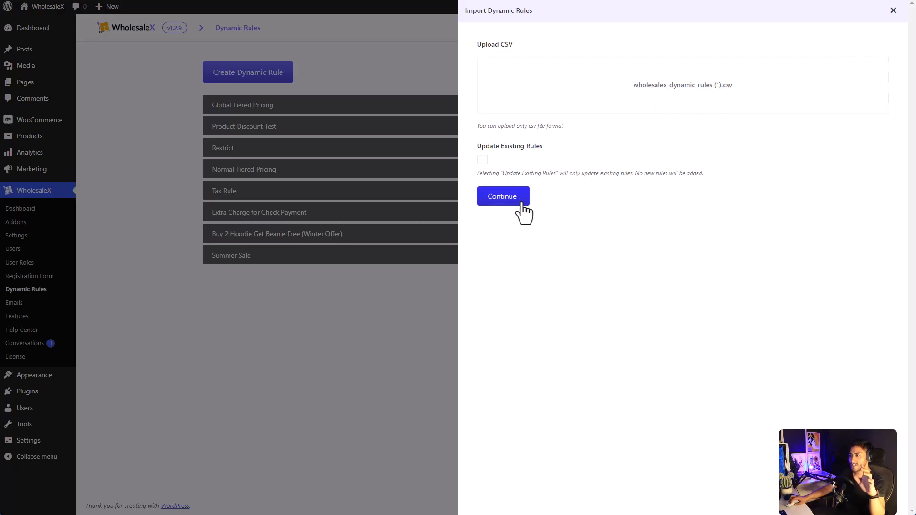
click(501, 195)
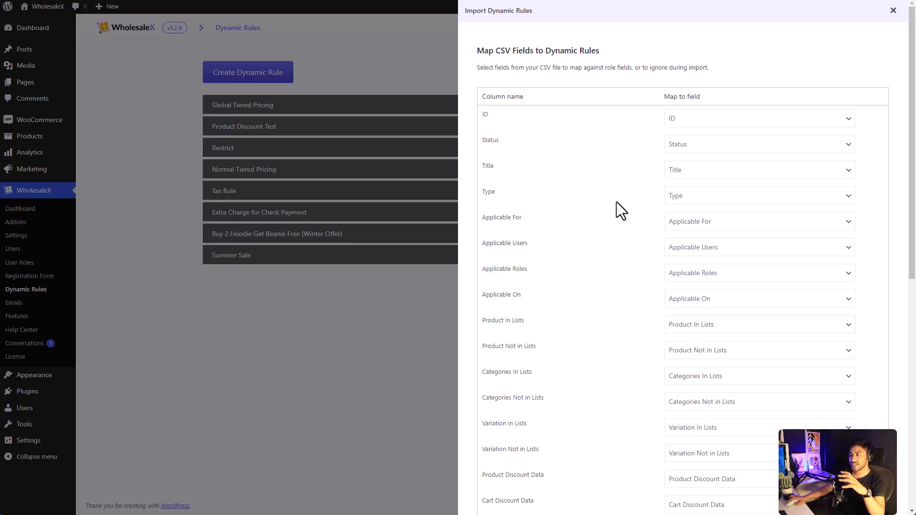
scroll(down, 3)
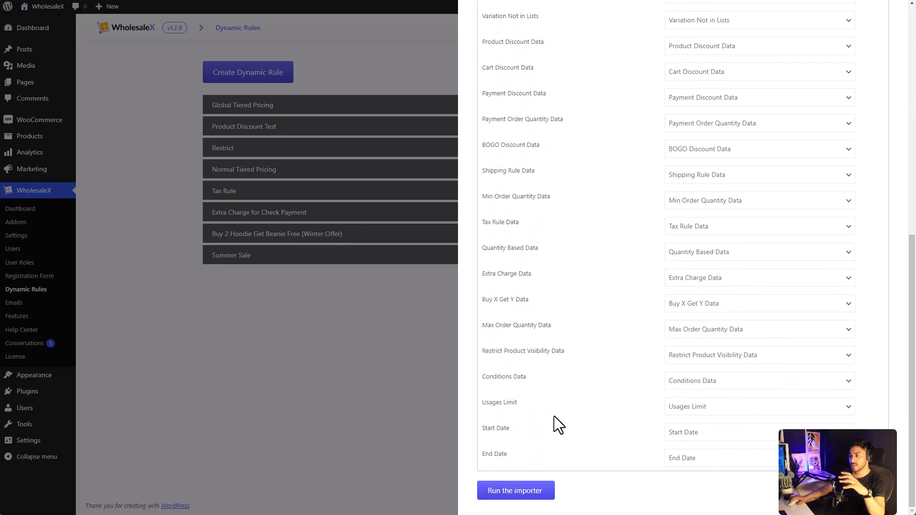
click(514, 491)
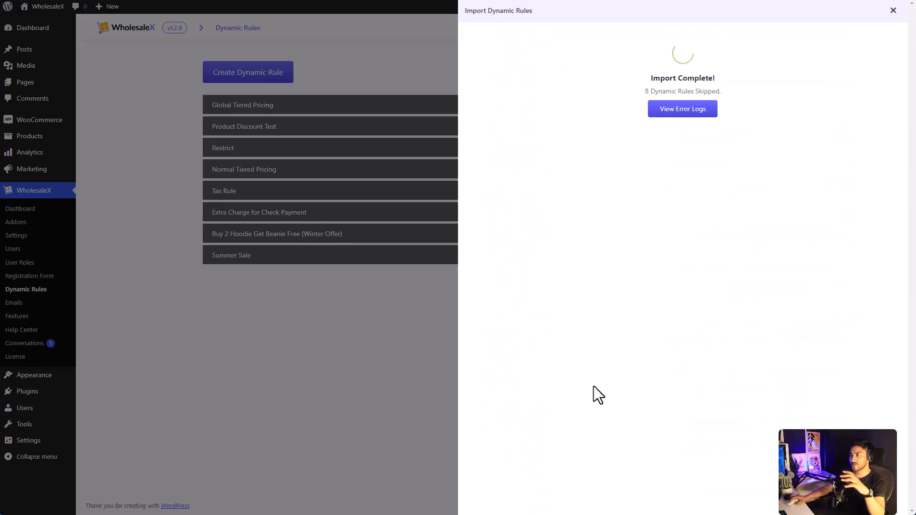
mouse_move(685, 239)
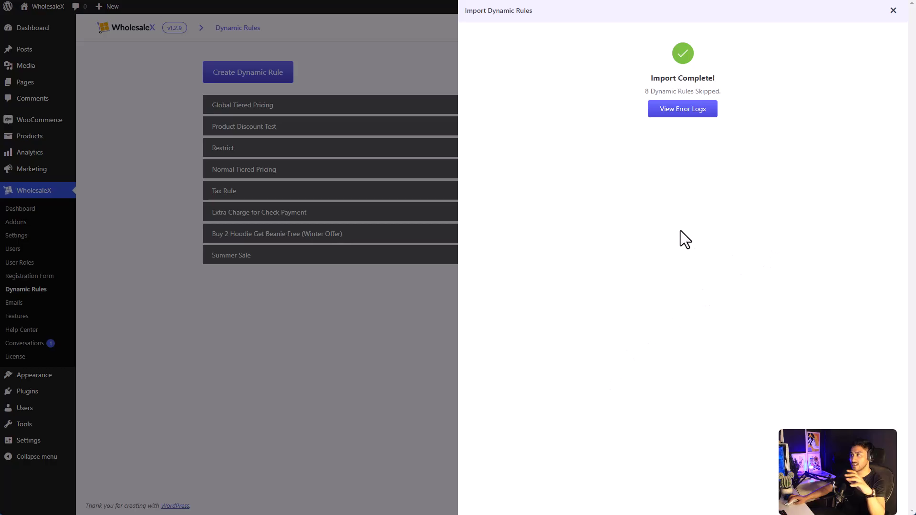
mouse_move(682, 109)
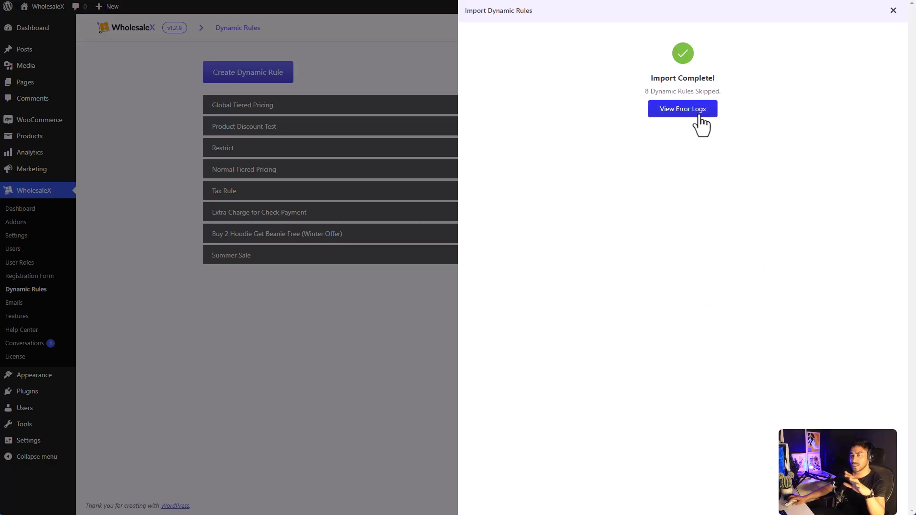
click(893, 11)
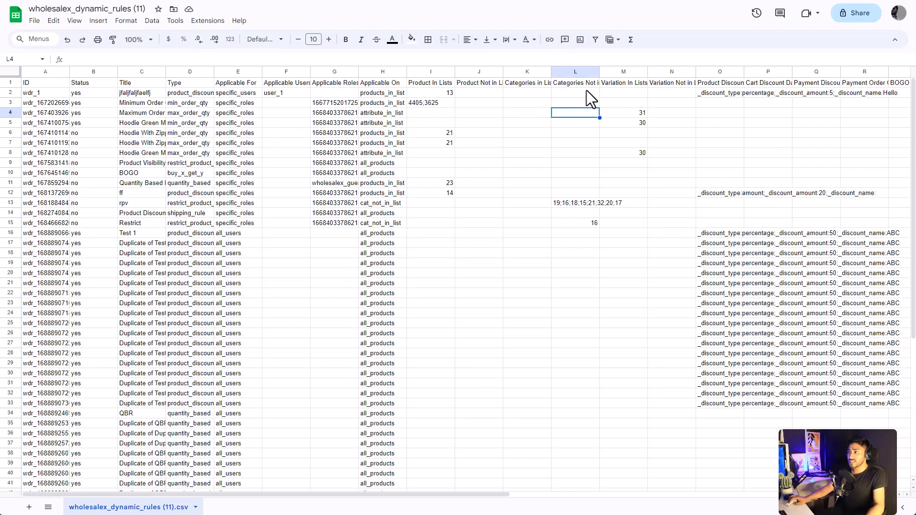
Rename the 'Categories In Lists' header in cell K1 to 'Categories Lists'
click(574, 82)
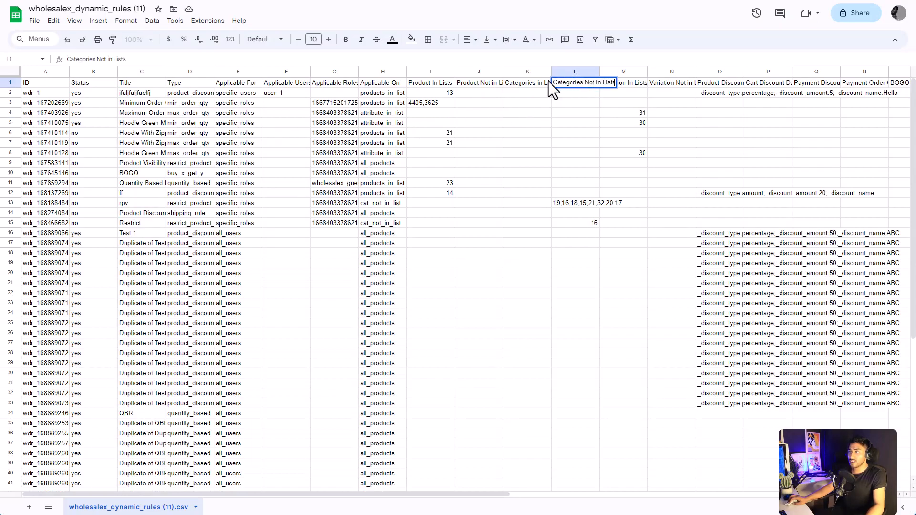
click(526, 82)
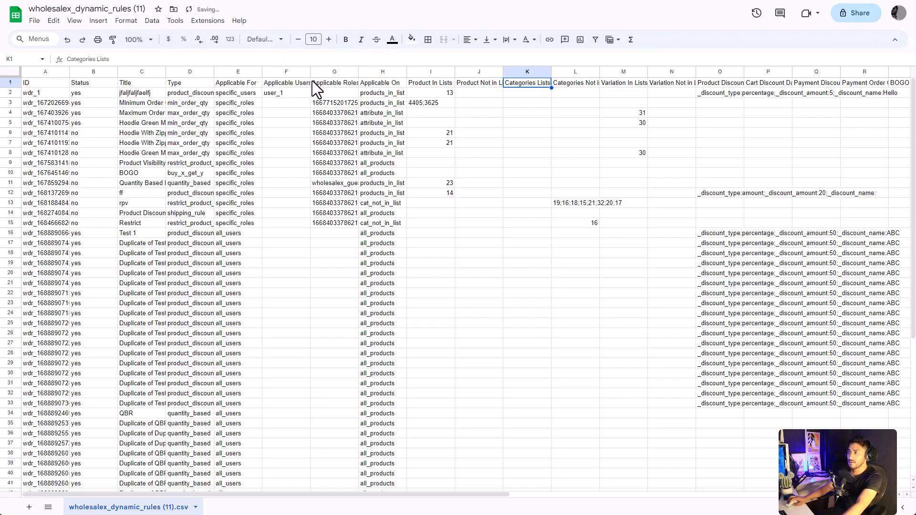
mouse_move(380, 105)
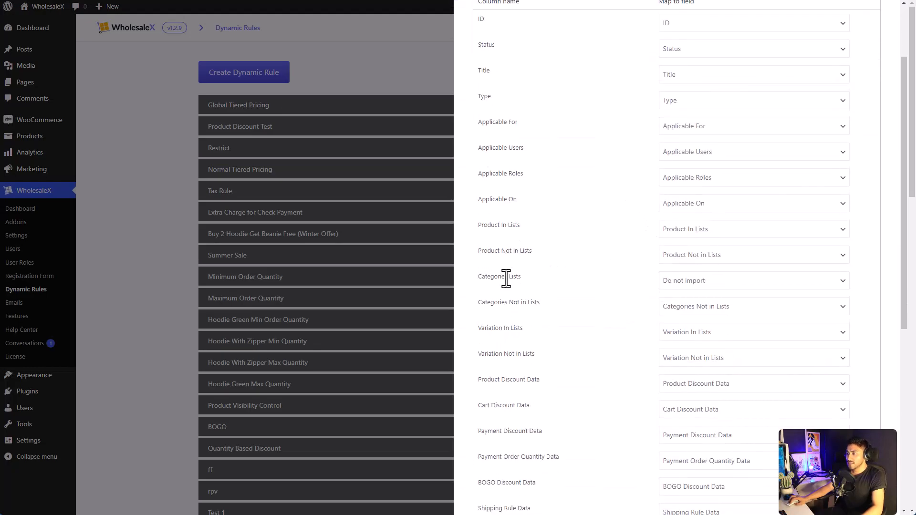
Map the renamed Categories Lists column to Categories In Lists and run the importer (28 rules skipped)
double_click(499, 276)
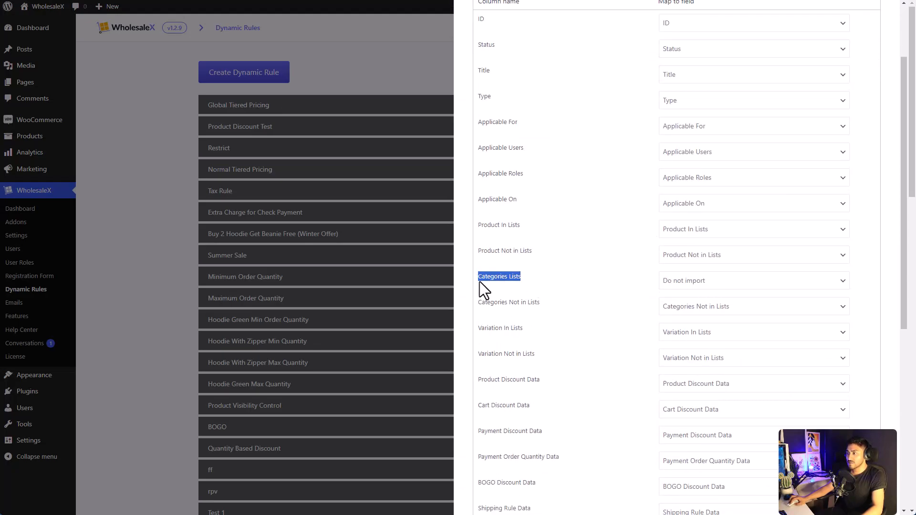
mouse_move(570, 284)
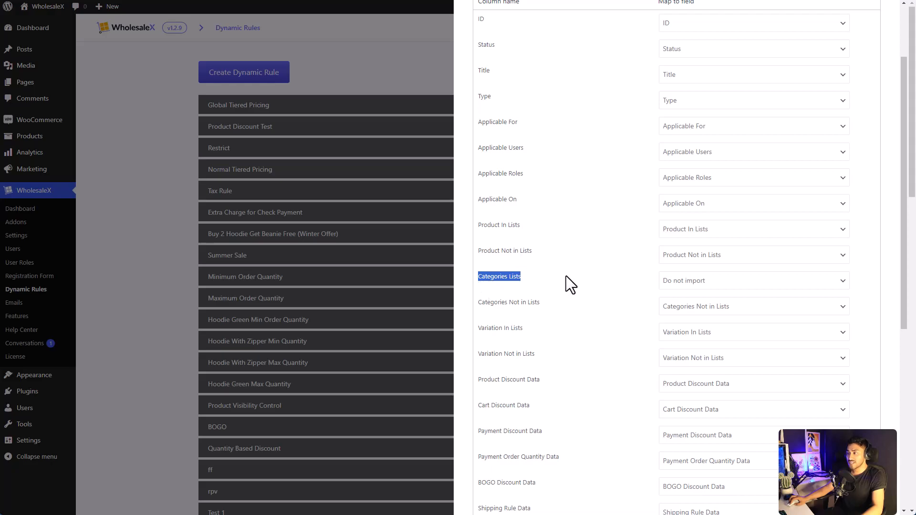
click(752, 280)
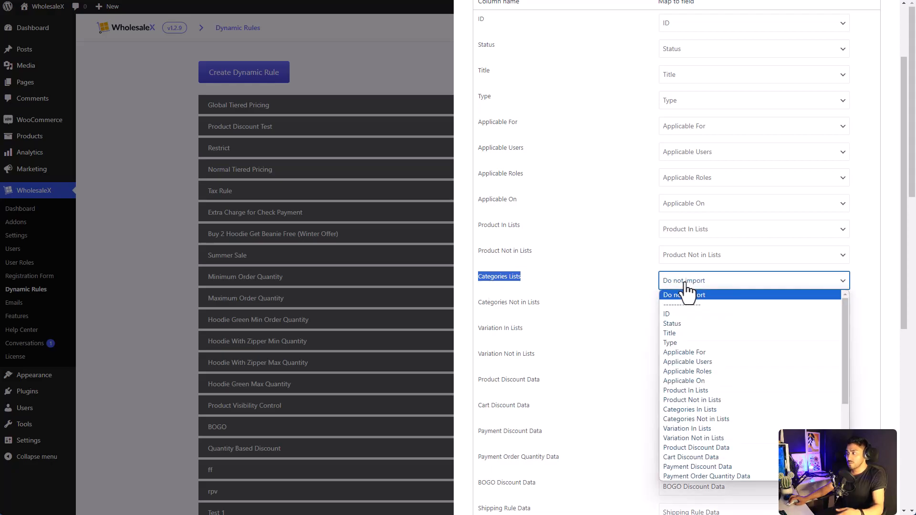
mouse_move(677, 342)
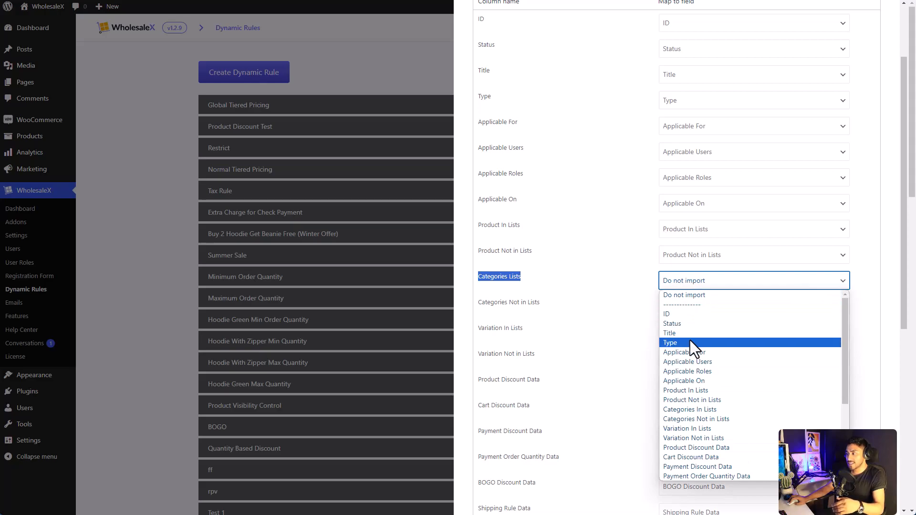
mouse_move(687, 371)
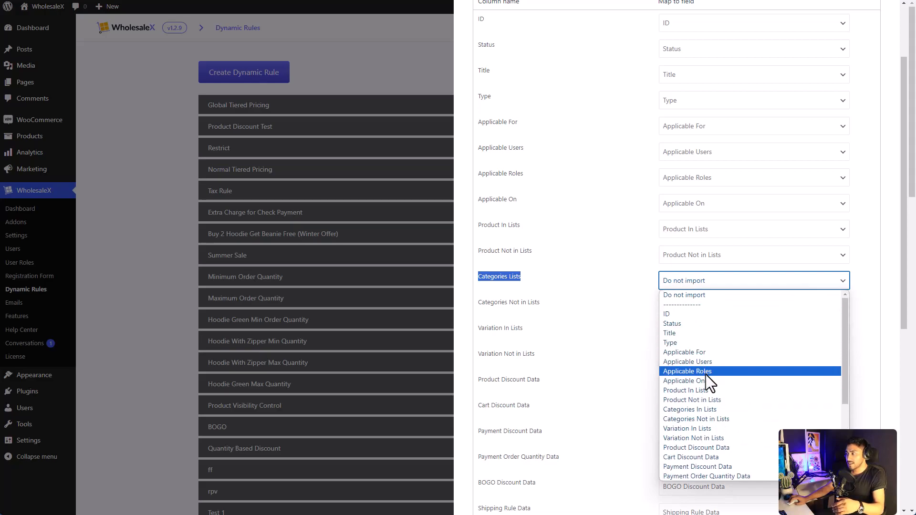
click(689, 409)
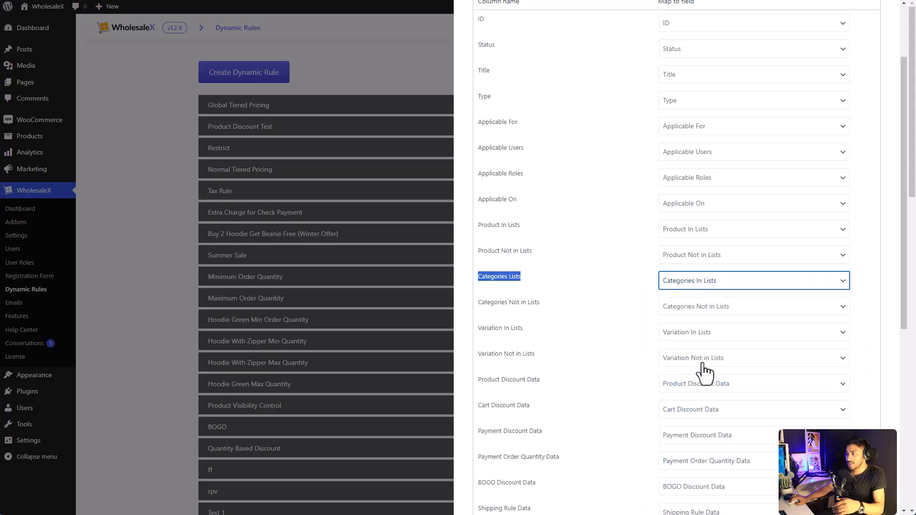
scroll(down, 3)
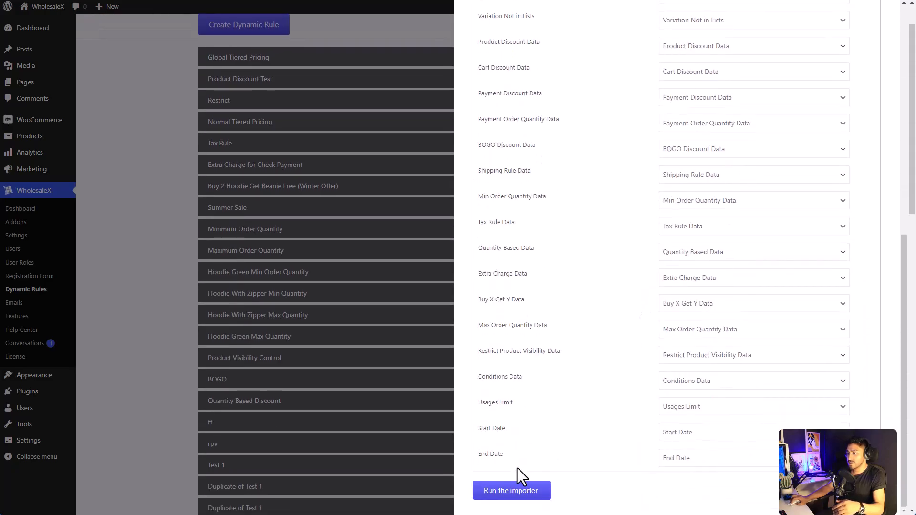
click(510, 490)
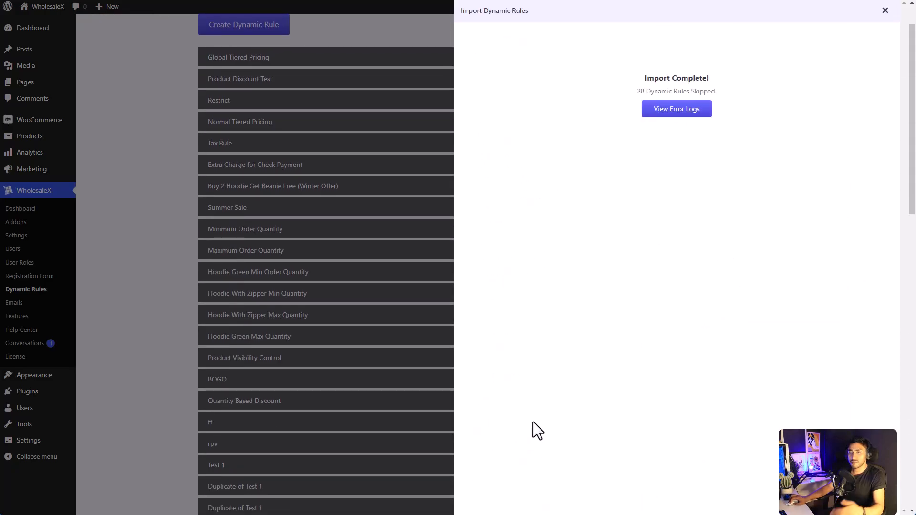